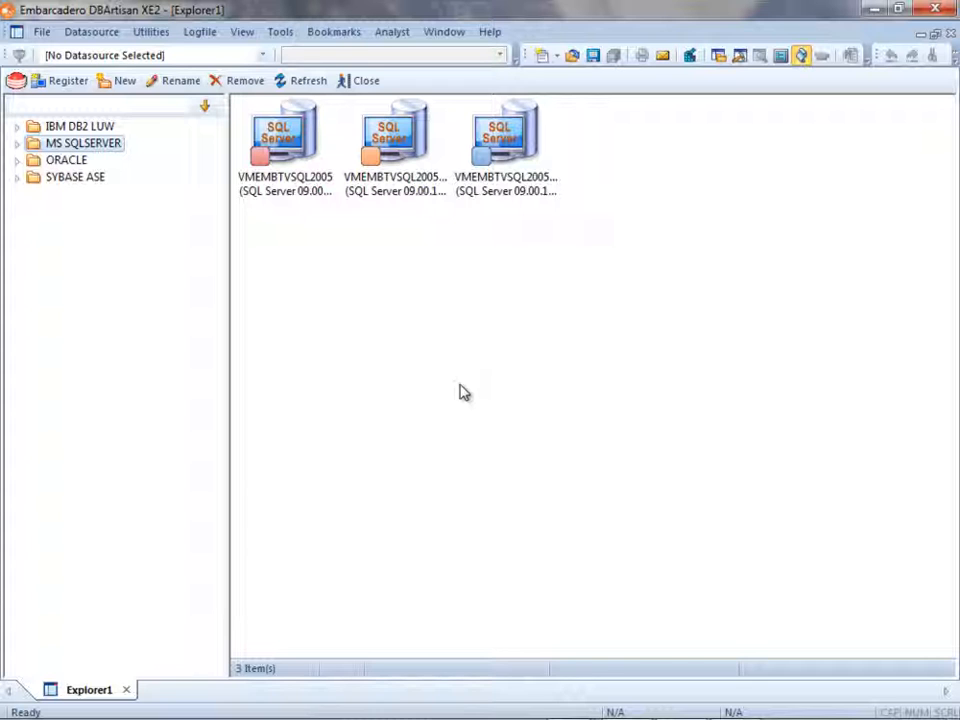
- Open the Tables @ FranklynA bookmark from the SQL Server bookmarks list
left_click(333, 31)
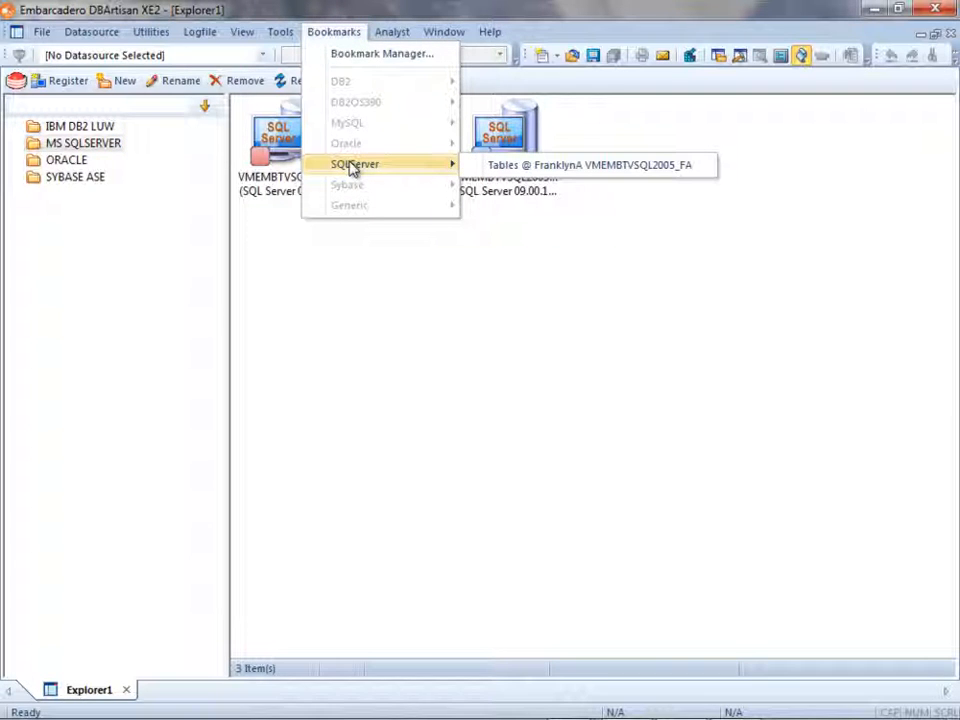
left_click(590, 164)
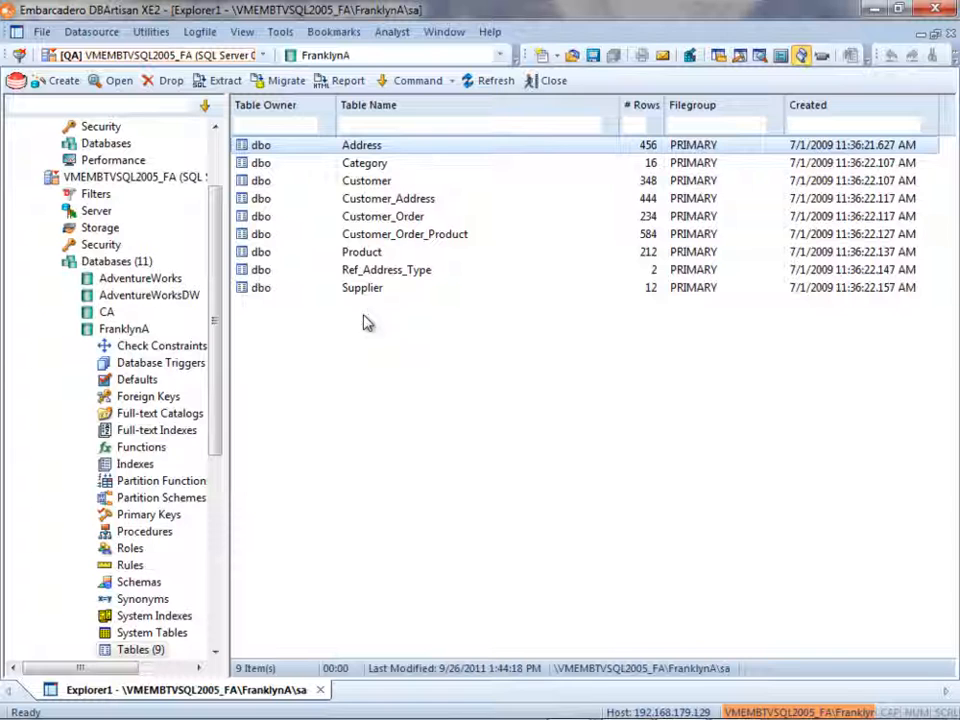
- Select tables Address through Product and choose Update Statistics with a full index scan
left_click(361, 251)
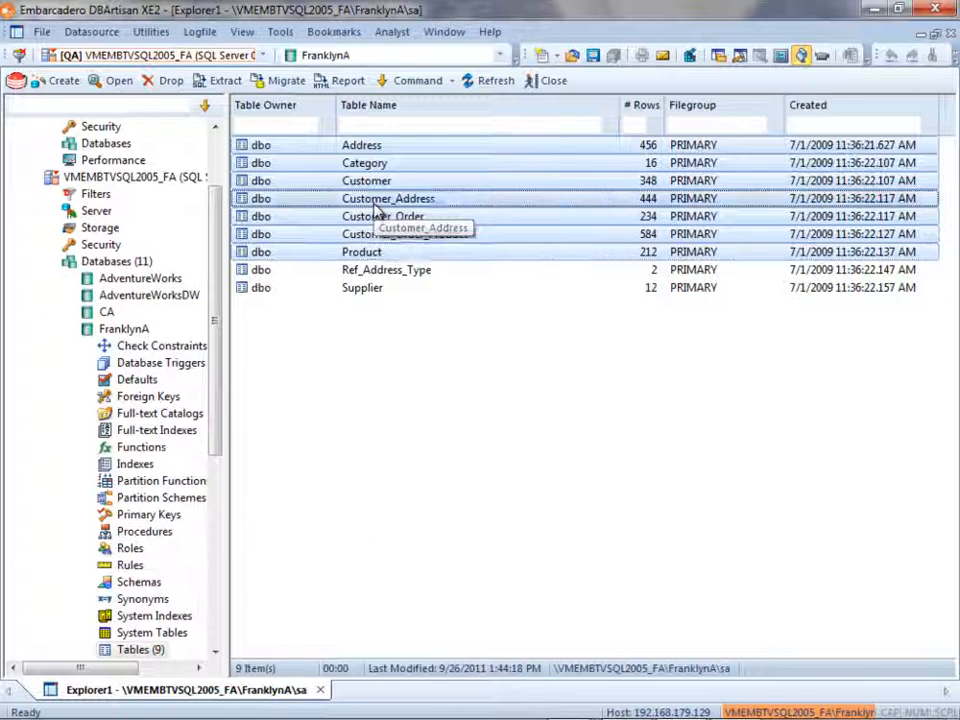
right_click(388, 198)
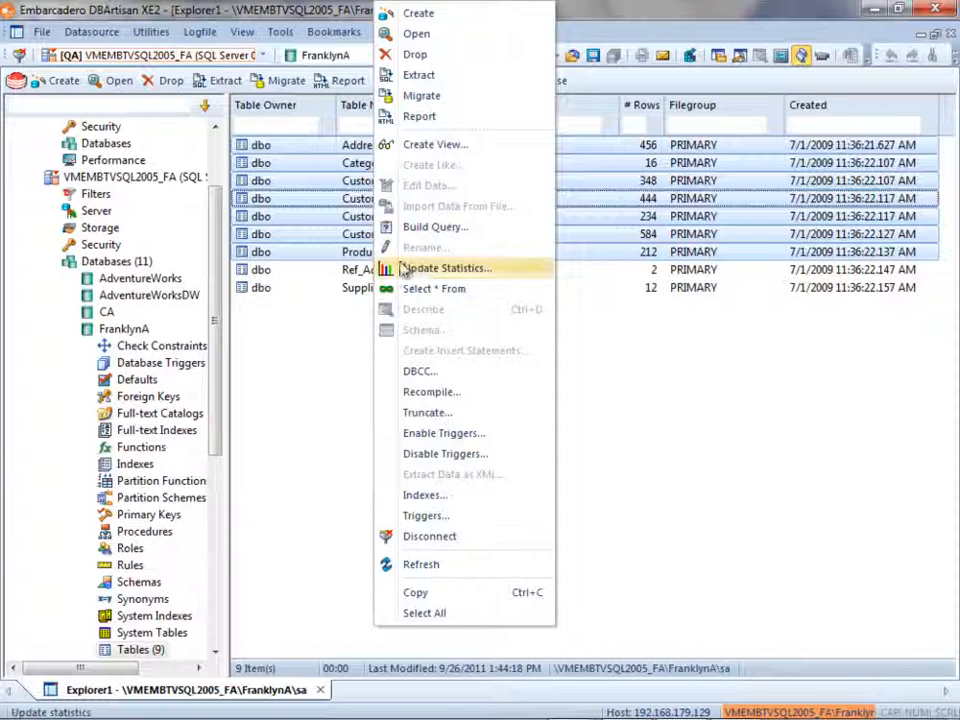
left_click(447, 268)
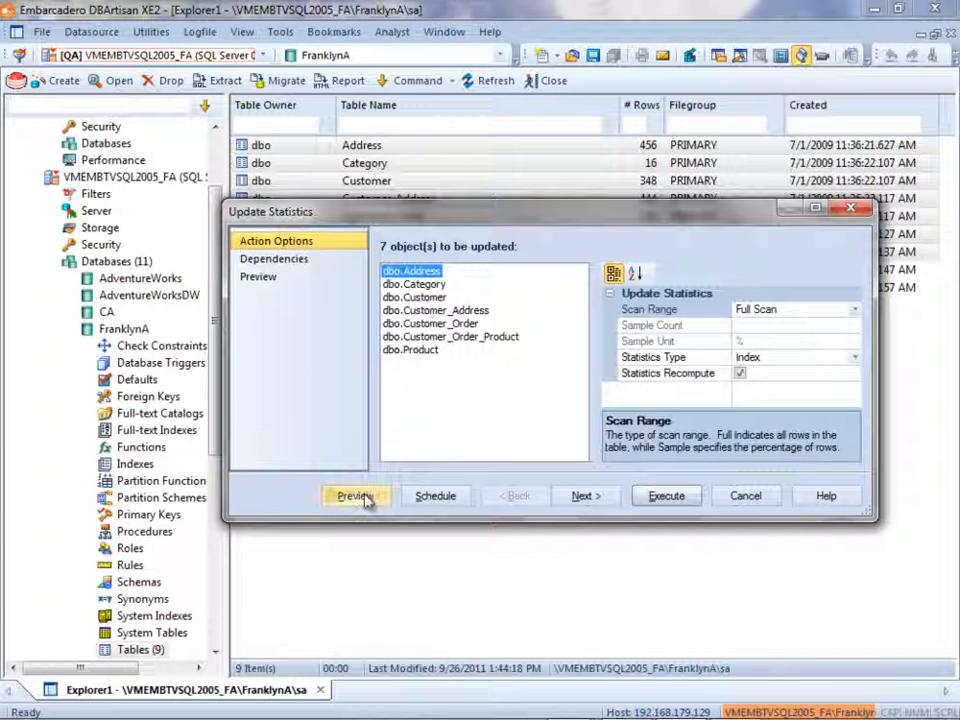
- Preview the full-scan UPDATE STATISTICS script maximized, then extract it into an SQL editor
left_click(355, 496)
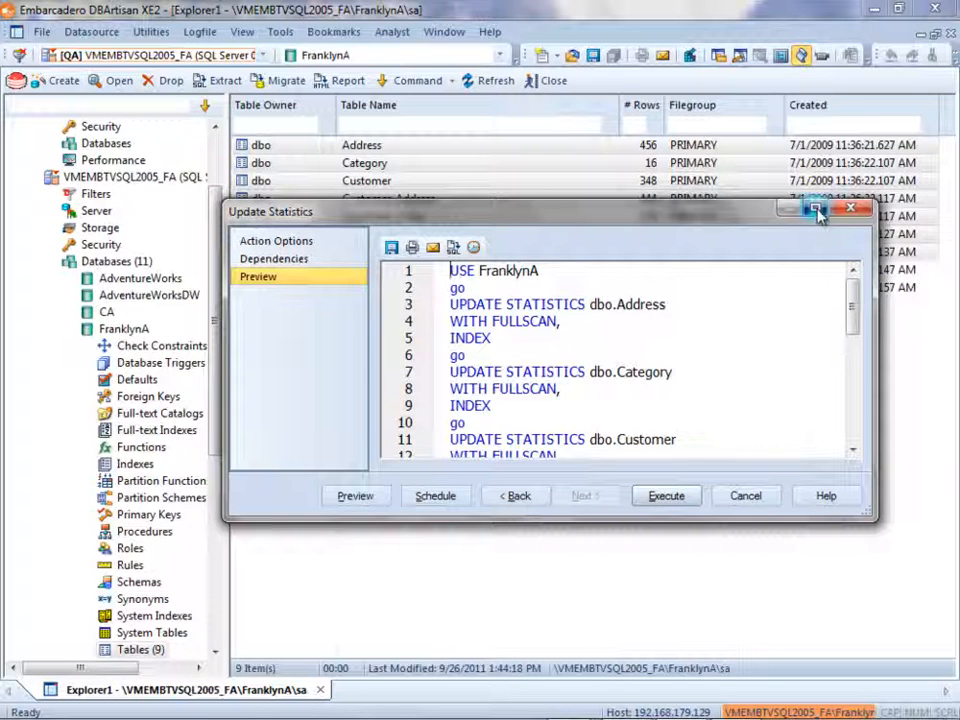
left_click(818, 207)
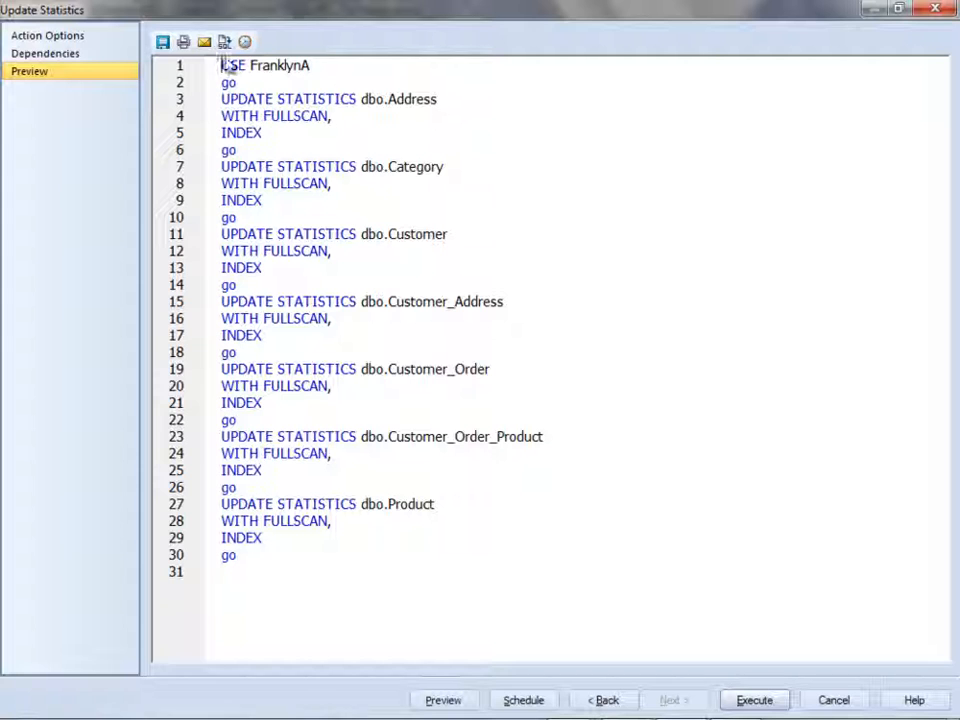
mouse_move(224, 41)
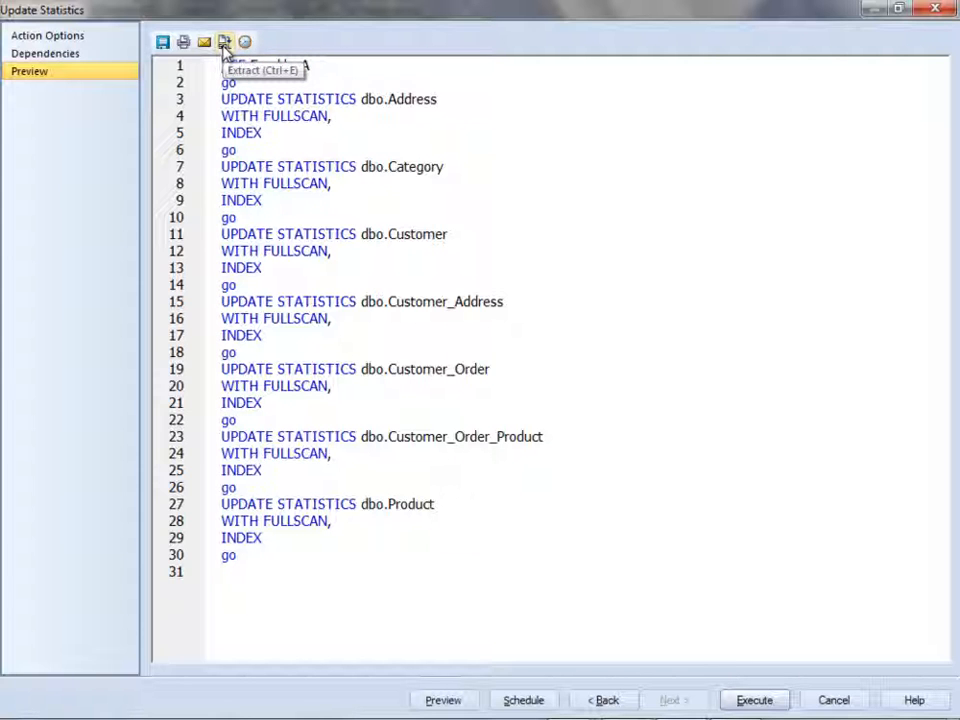
left_click(224, 42)
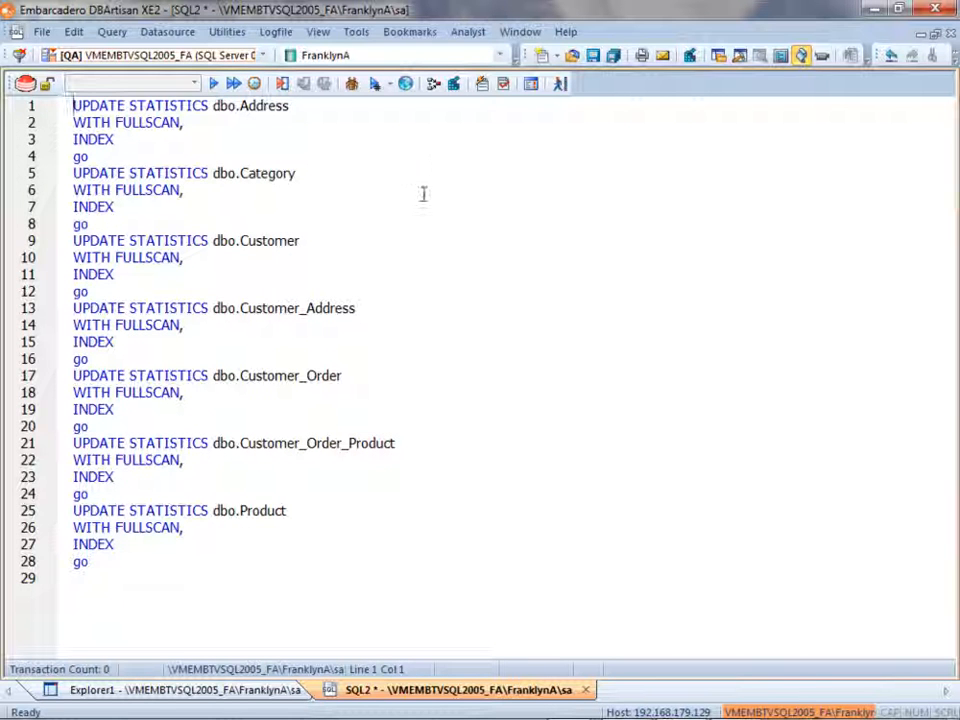
mouse_move(405, 83)
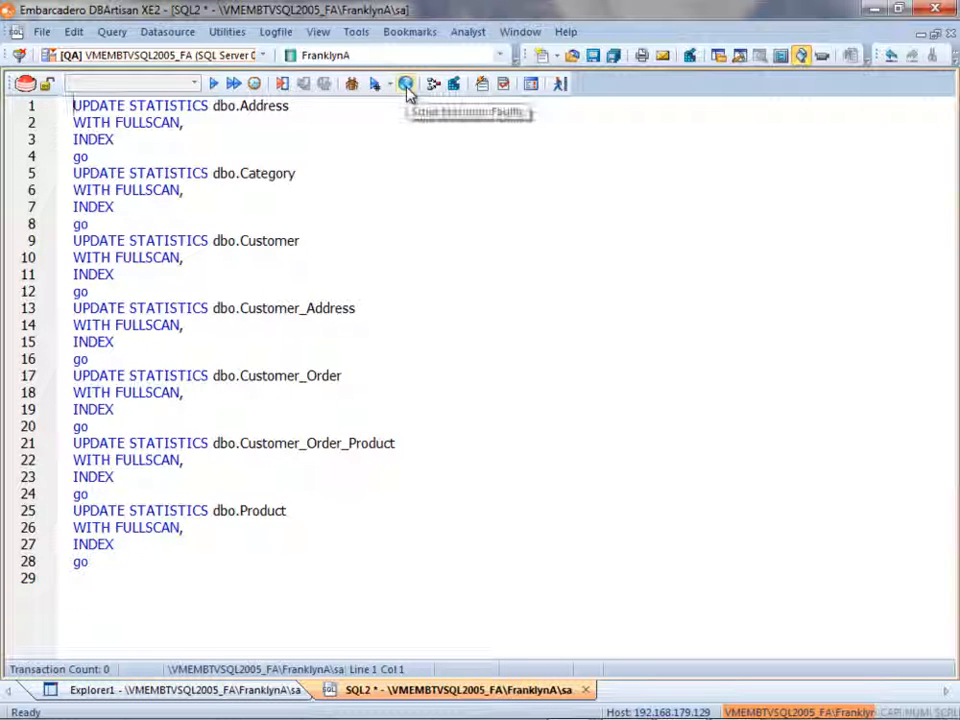
mouse_move(406, 84)
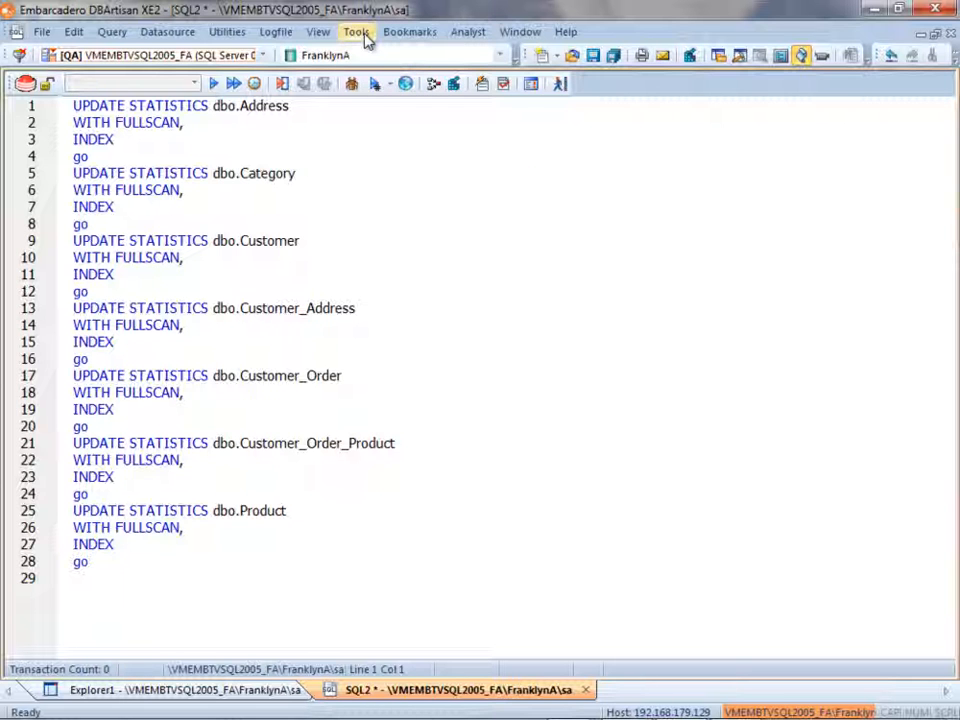
left_click(356, 31)
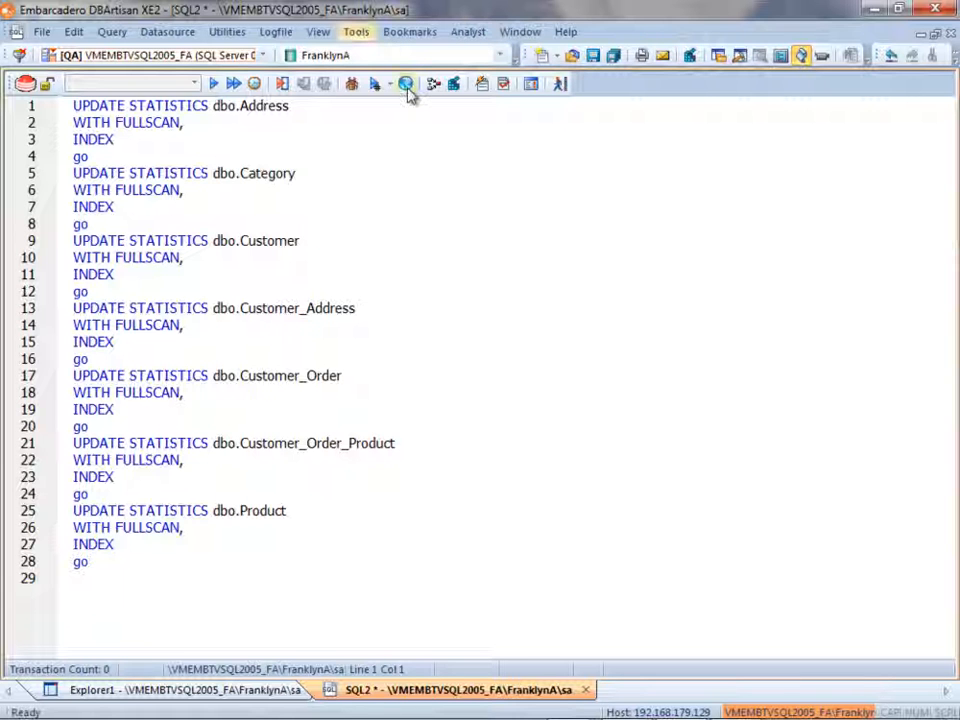
left_click(407, 83)
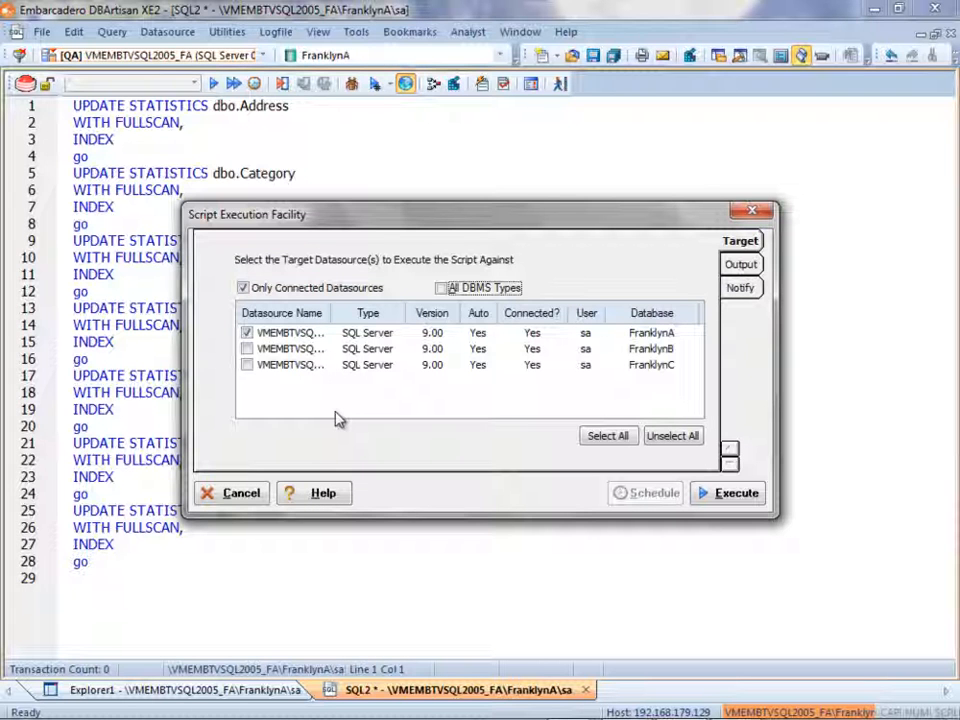
- Turn off Only Connected Datasources and check All DBMS Types to list DB2 and Oracle
left_click(282, 313)
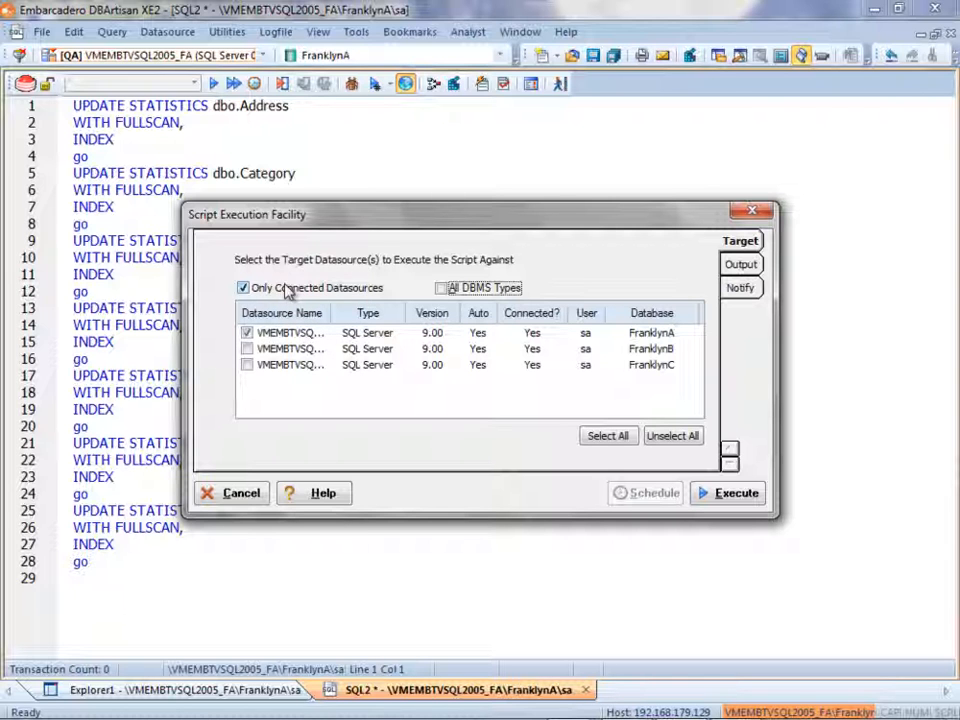
left_click(242, 288)
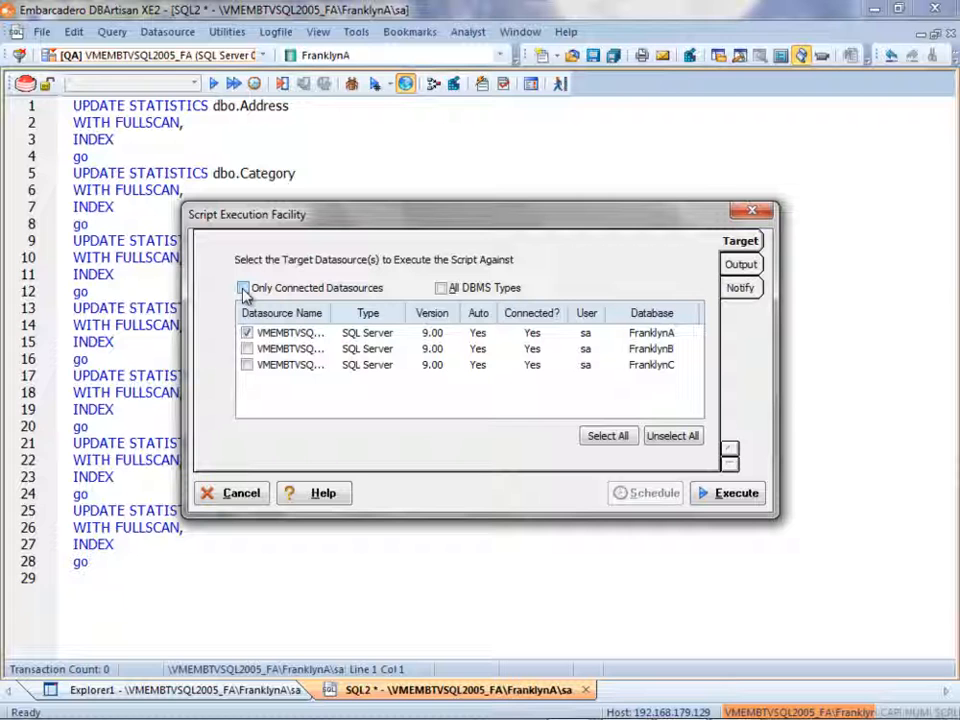
left_click(242, 288)
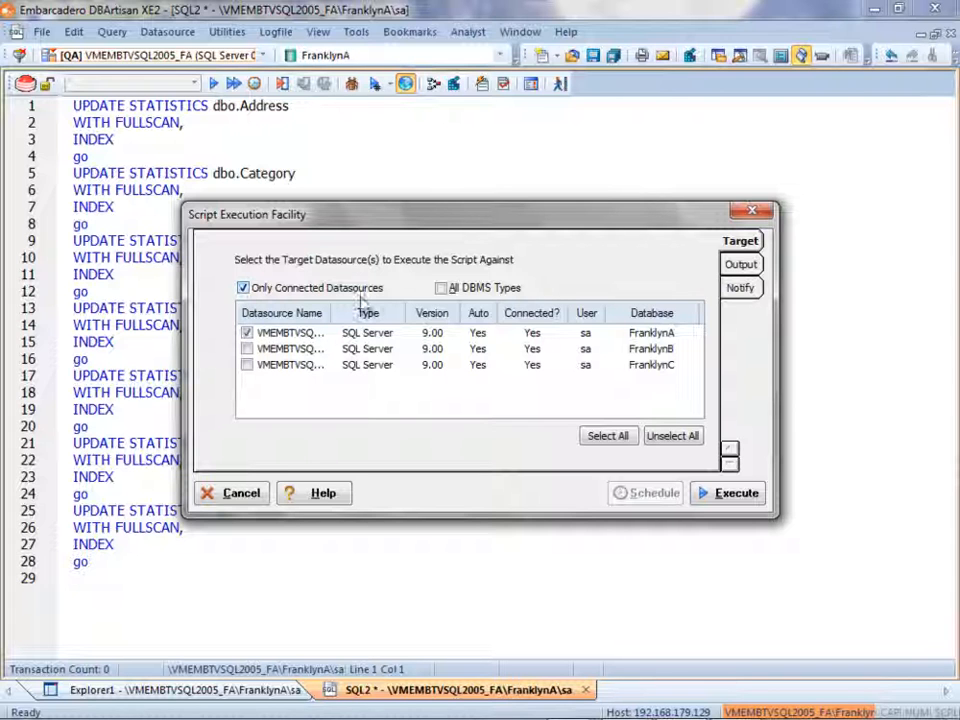
left_click(242, 288)
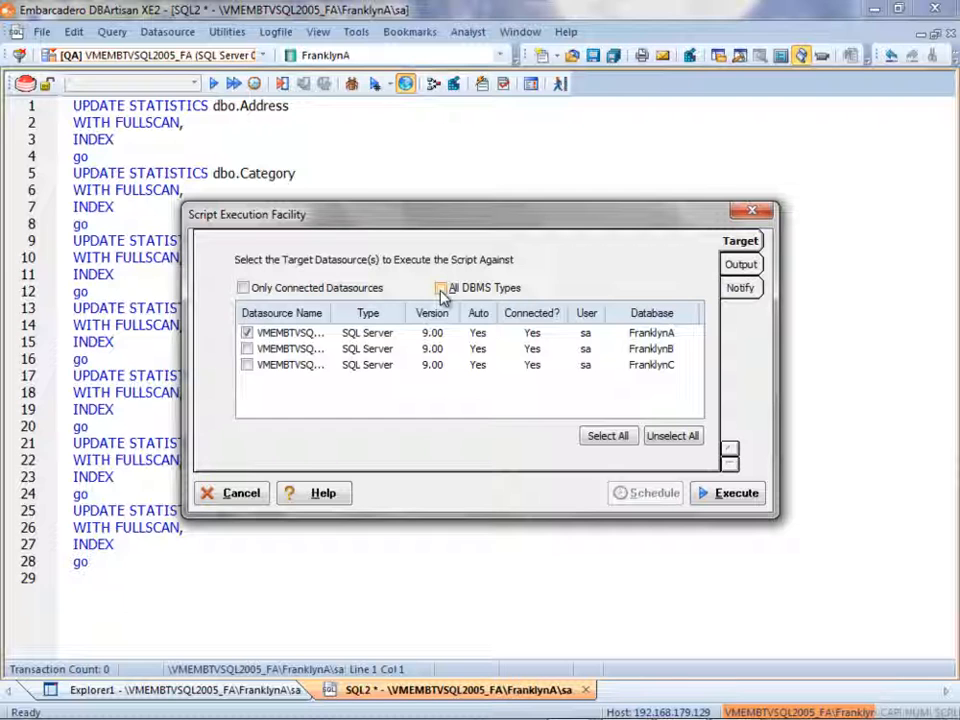
left_click(442, 288)
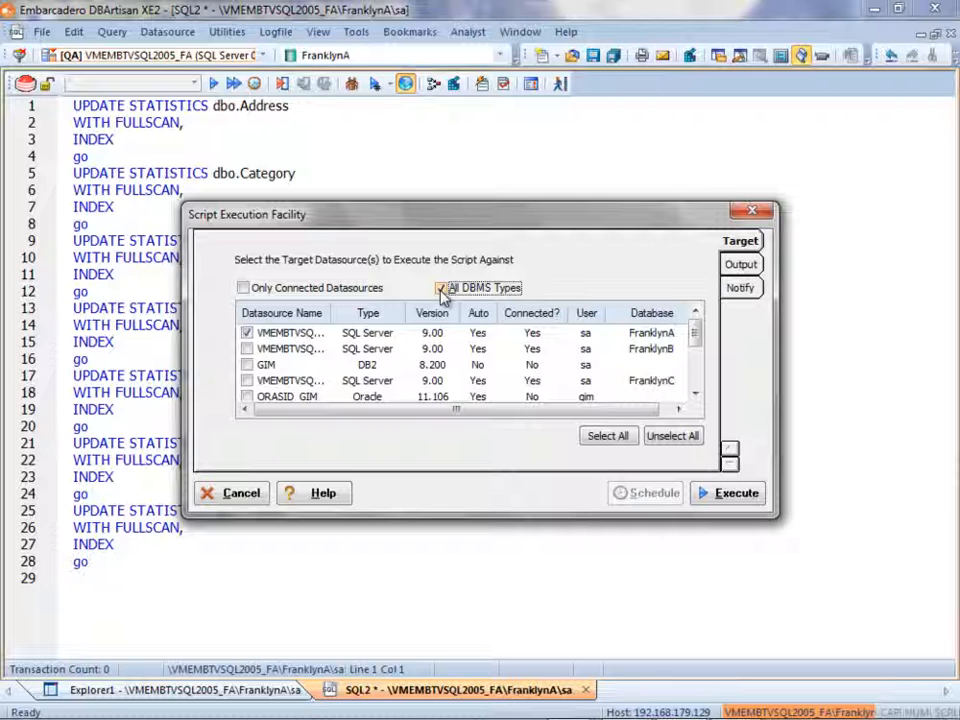
- Restrict to connected datasources, add FranklynB and FranklynC, and show the graphical output options
left_click(442, 288)
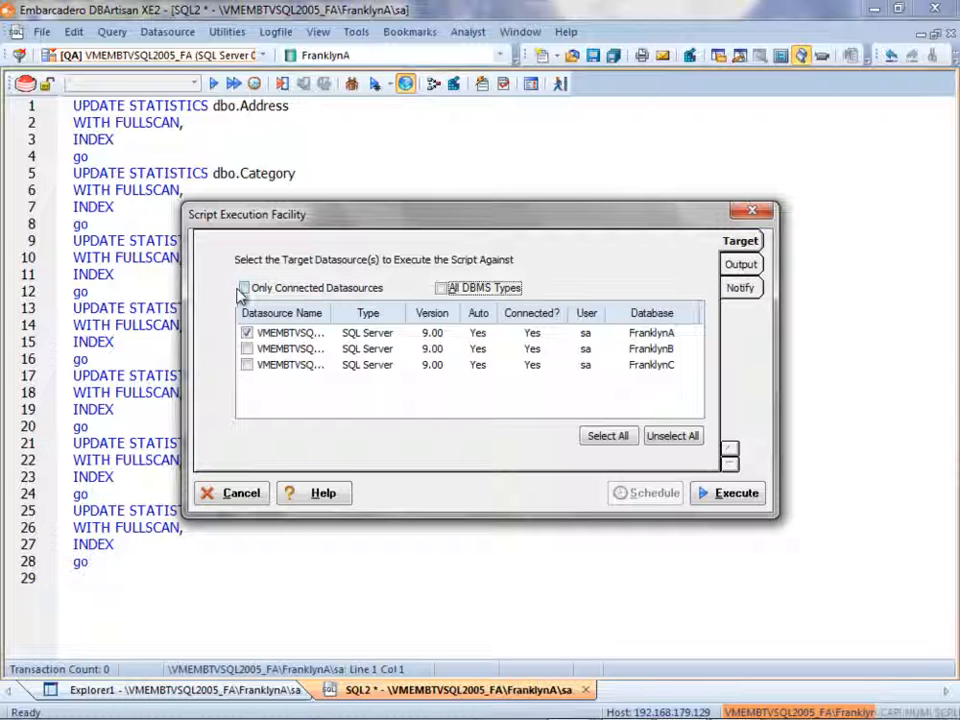
left_click(243, 288)
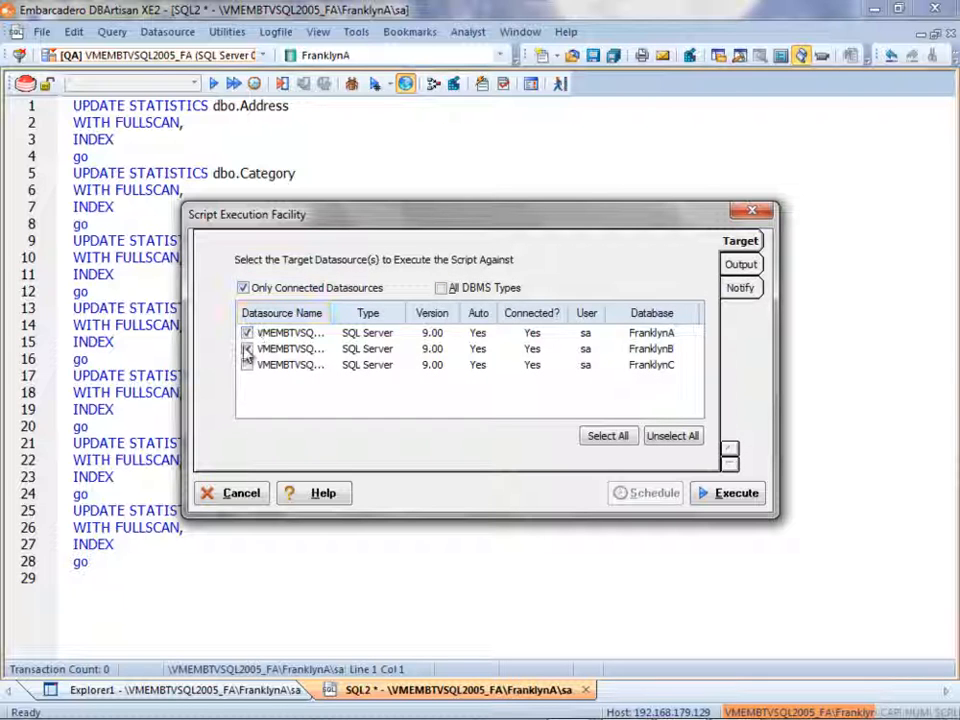
left_click(246, 364)
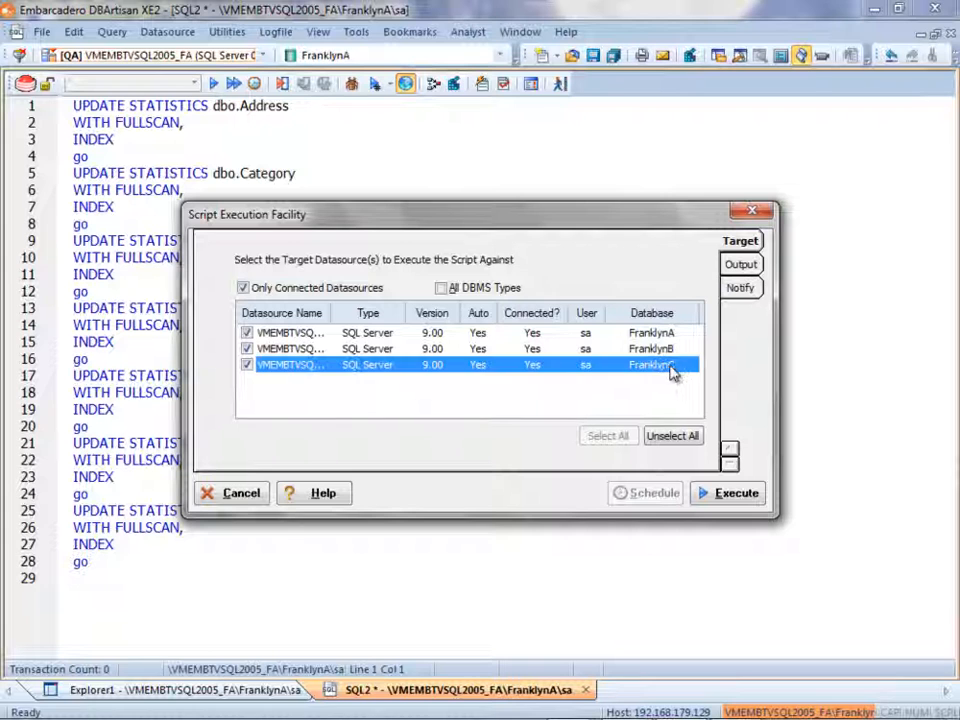
left_click(691, 364)
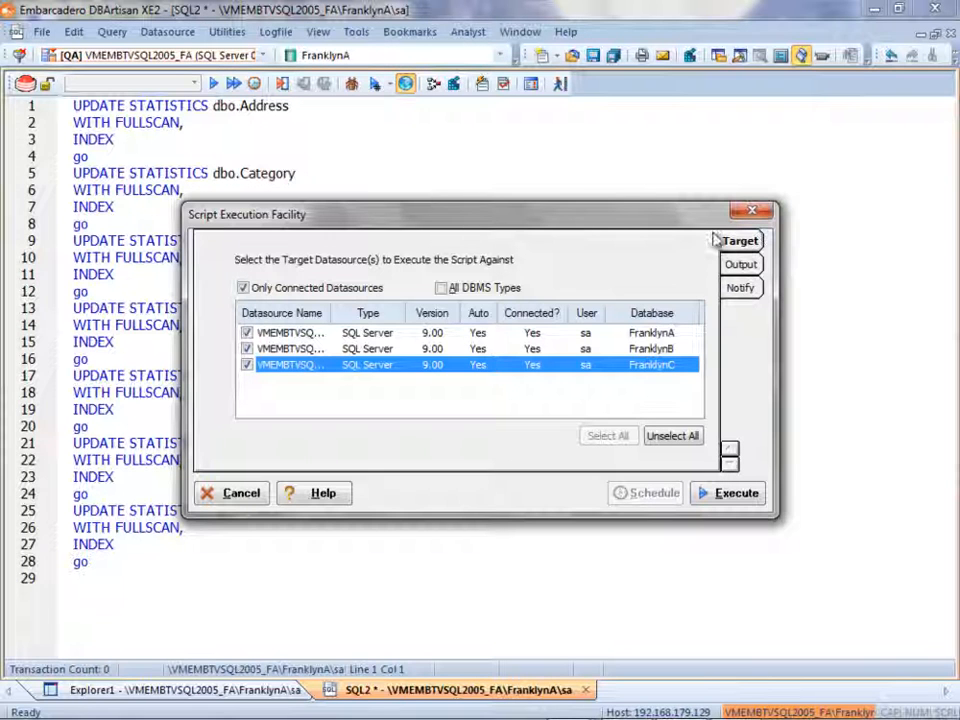
mouse_move(755, 322)
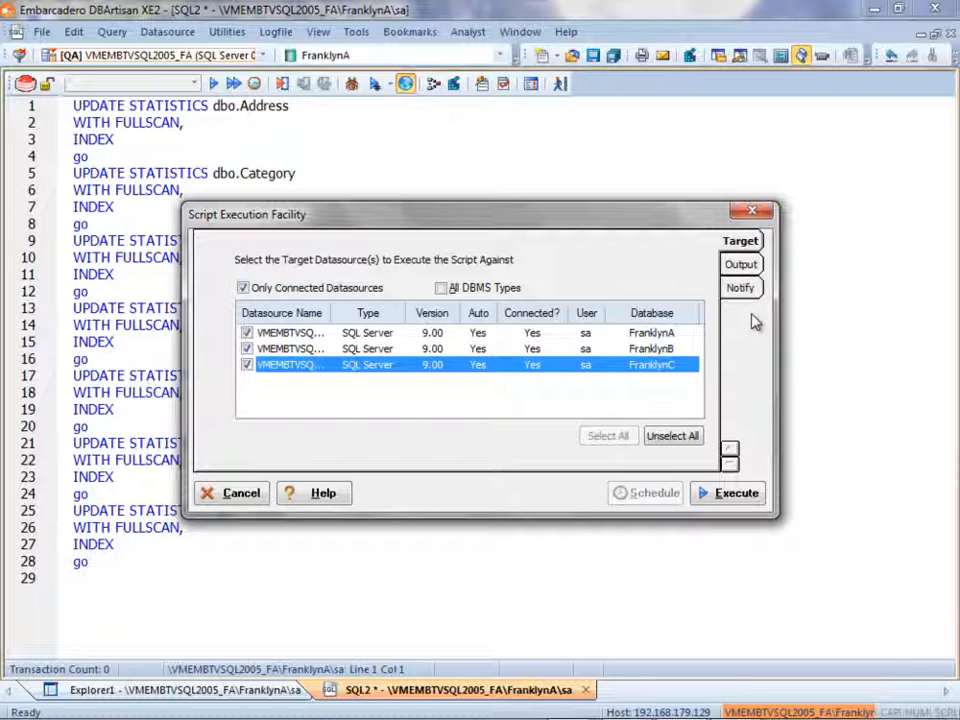
mouse_move(600, 255)
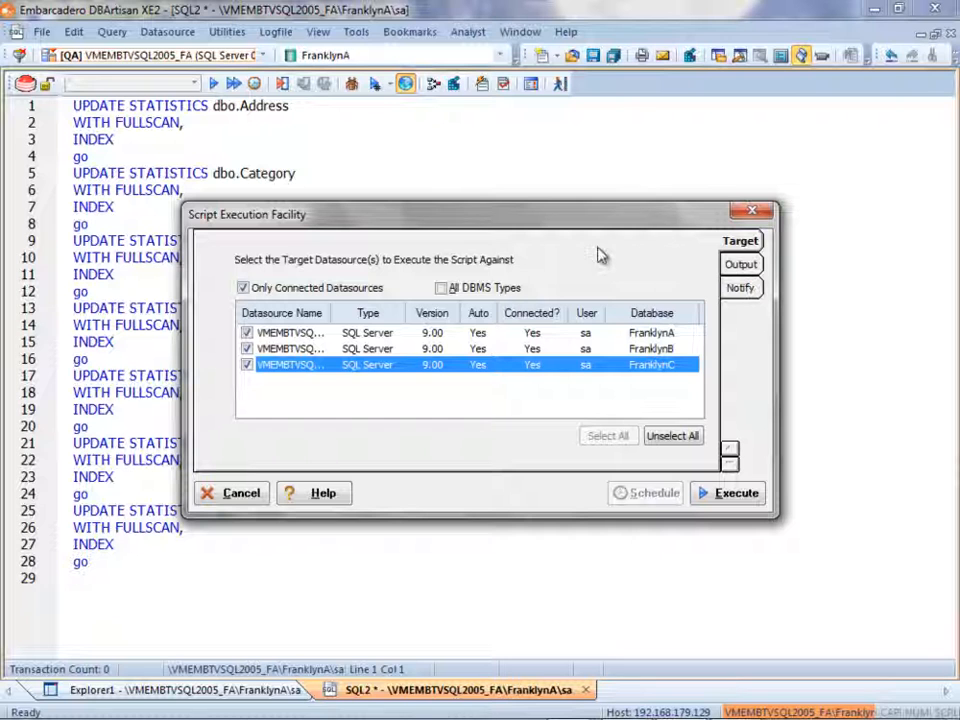
left_click(740, 263)
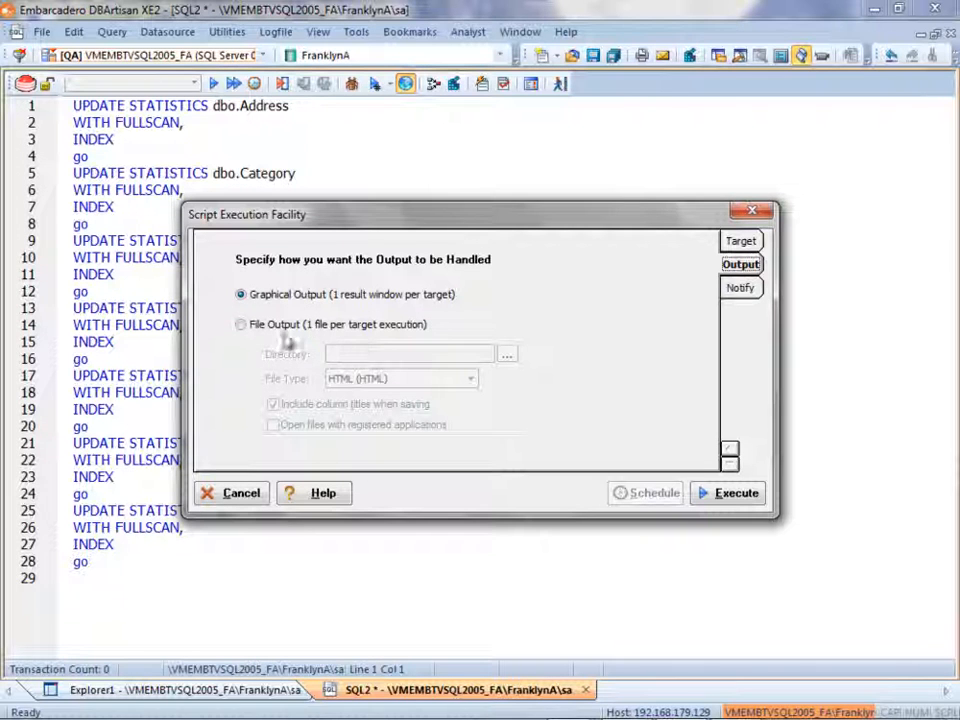
left_click(240, 324)
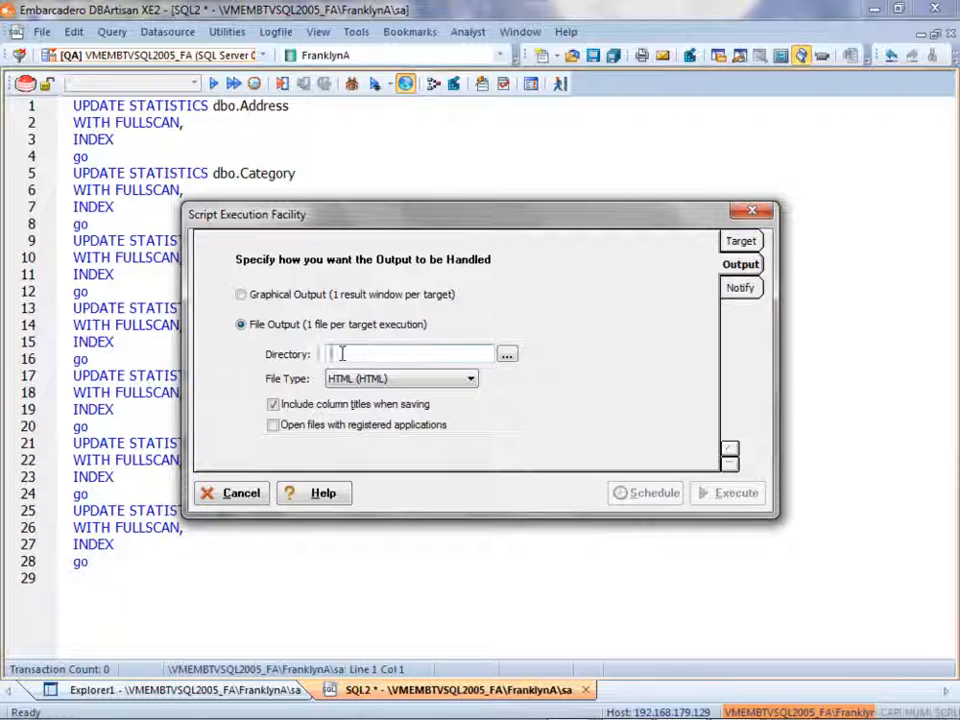
type("c:")
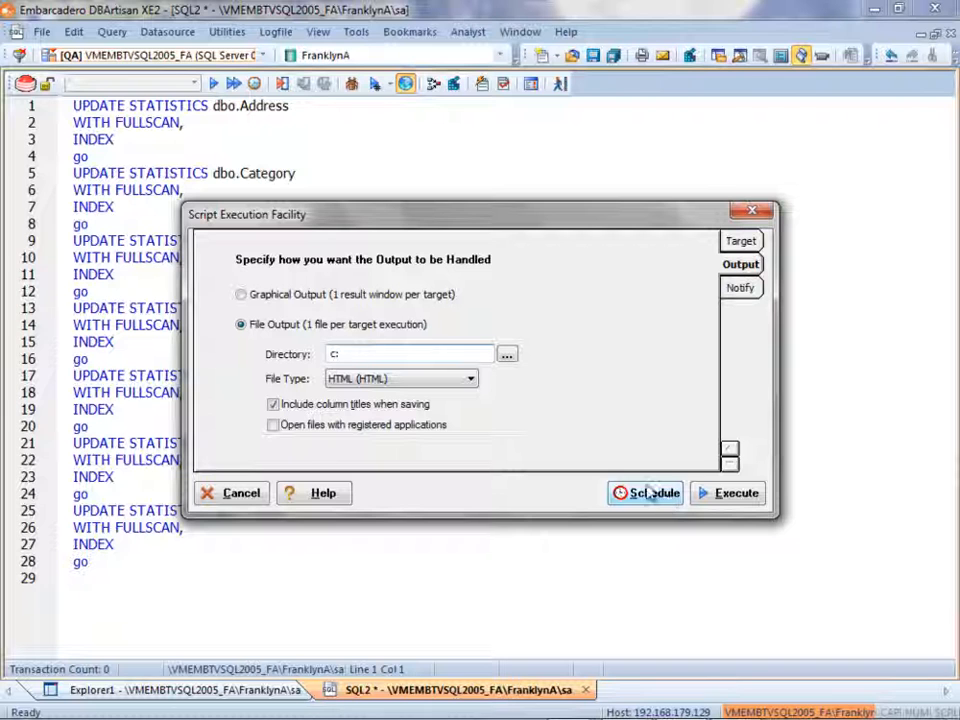
left_click(240, 294)
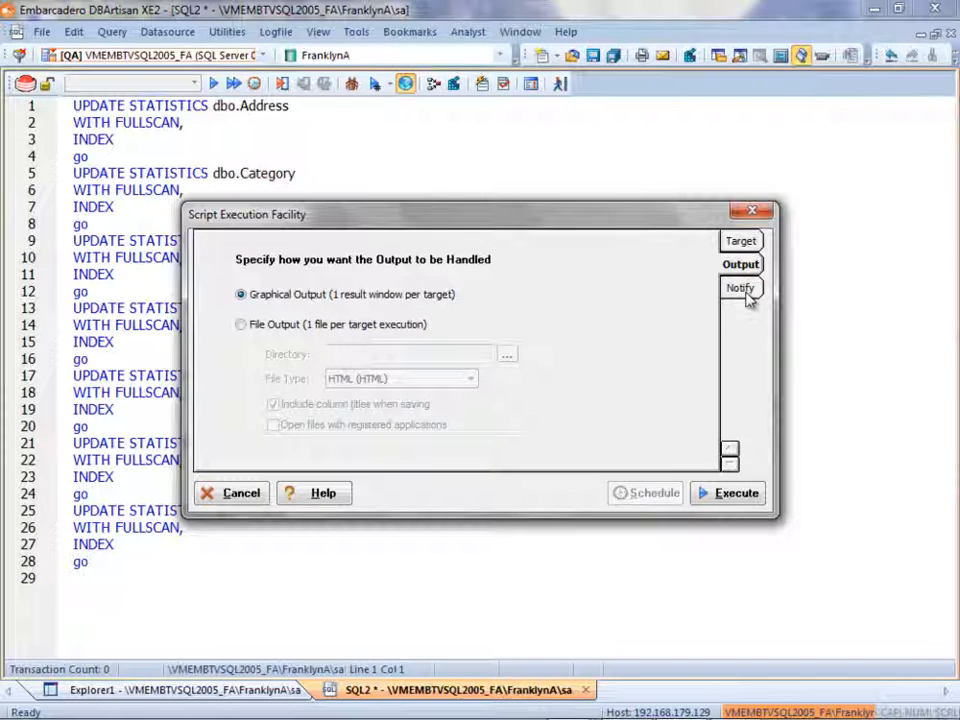
left_click(740, 288)
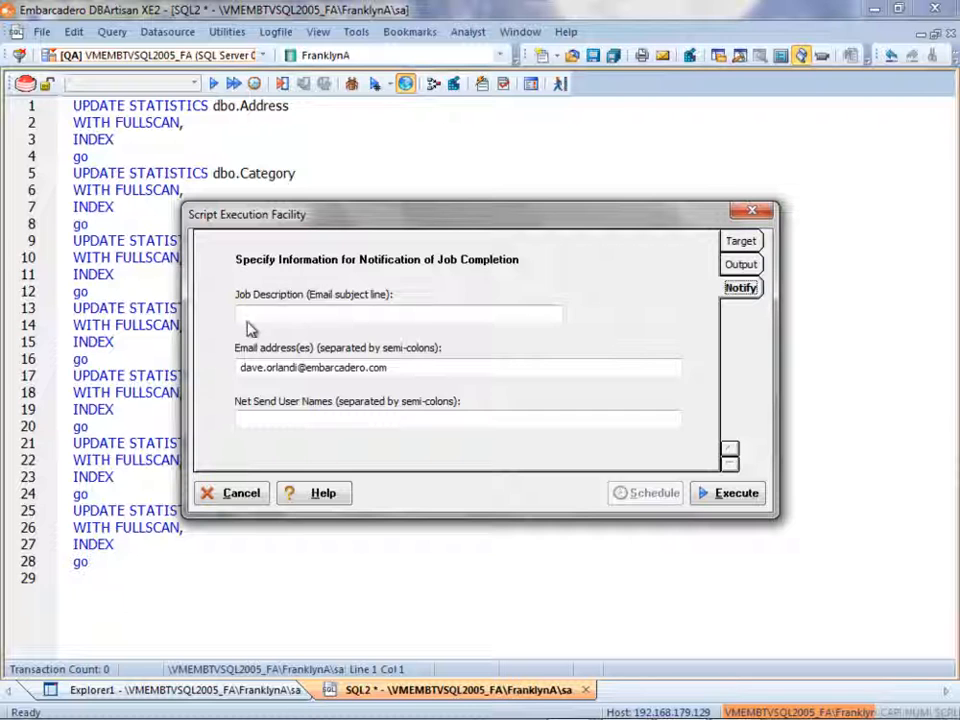
mouse_move(262, 332)
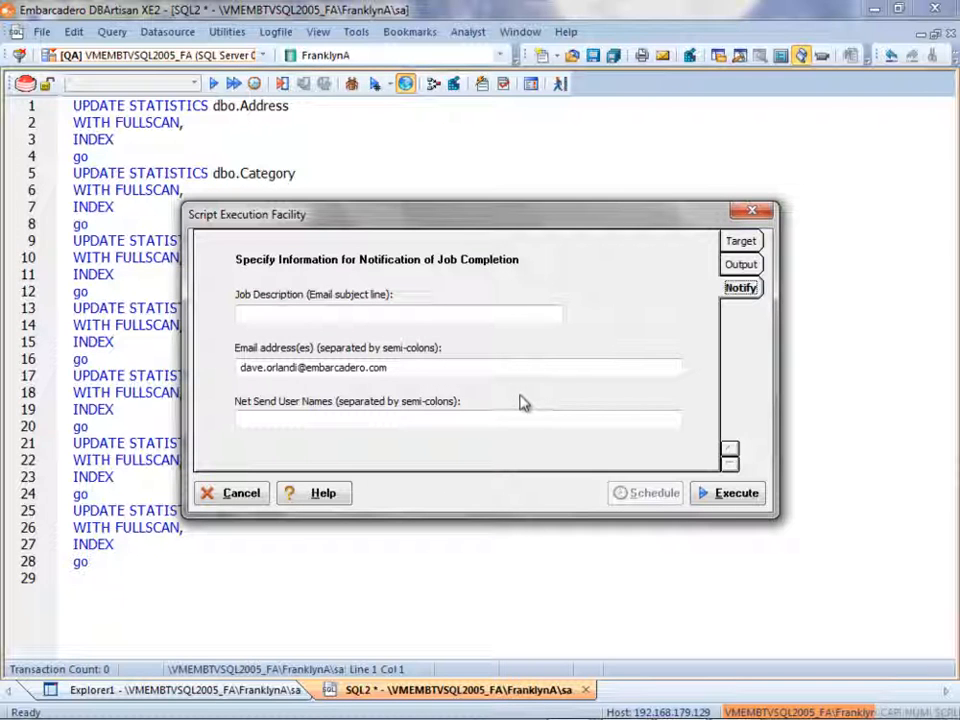
mouse_move(522, 400)
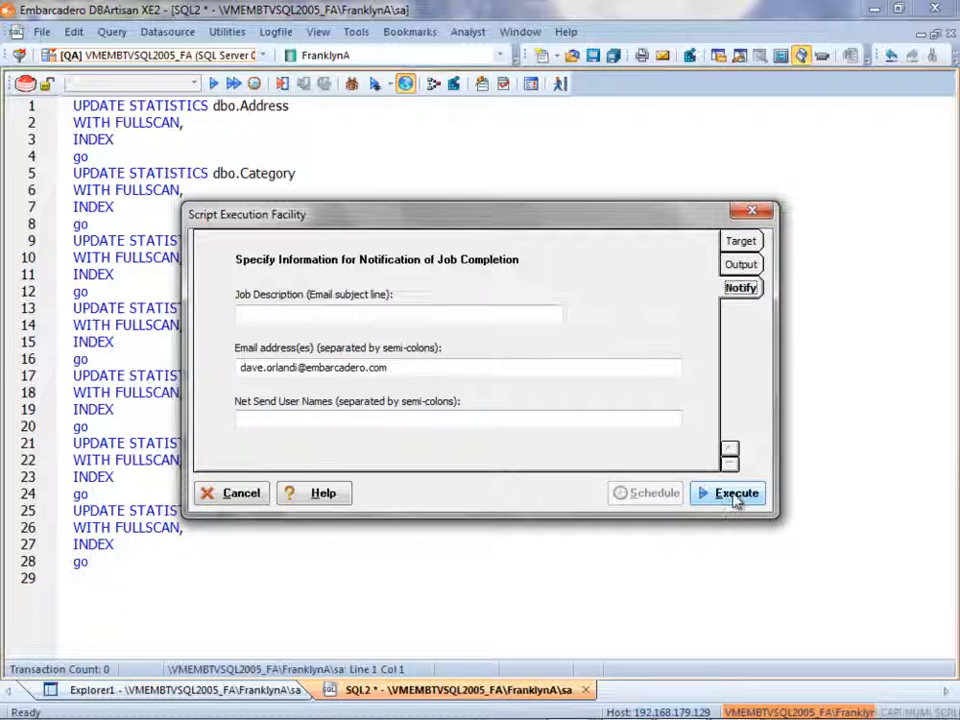
- Execute the script against FranklynA, FranklynB and FranklynC
left_click(729, 492)
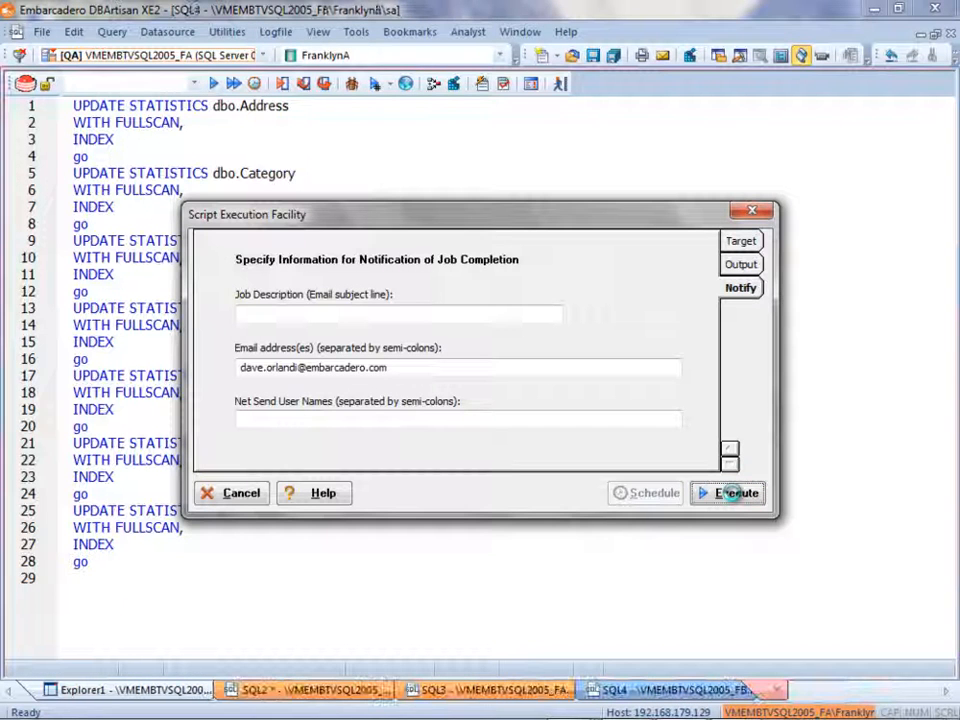
- Review the SQL4 FranklynB and SQL5 FranklynC results, seven commands completed each
left_click(728, 492)
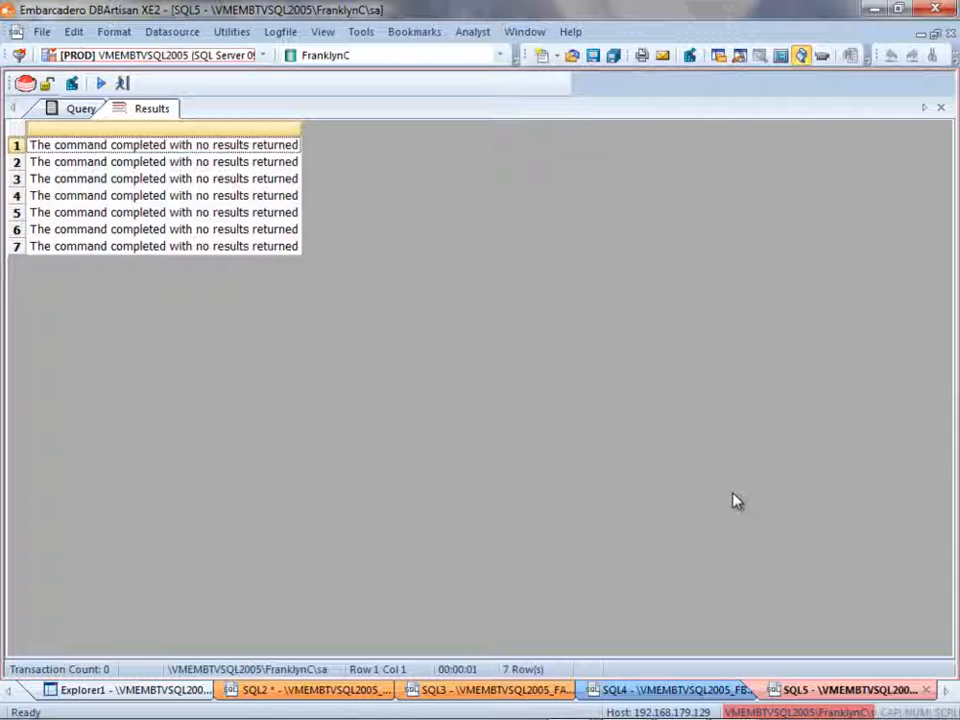
mouse_move(472, 605)
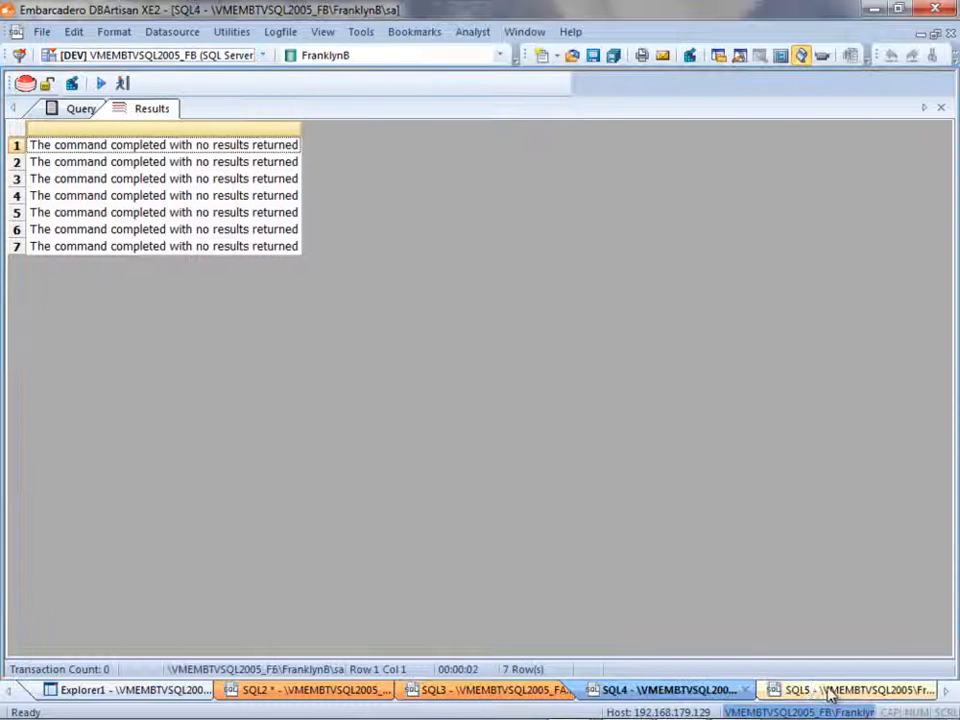
left_click(850, 689)
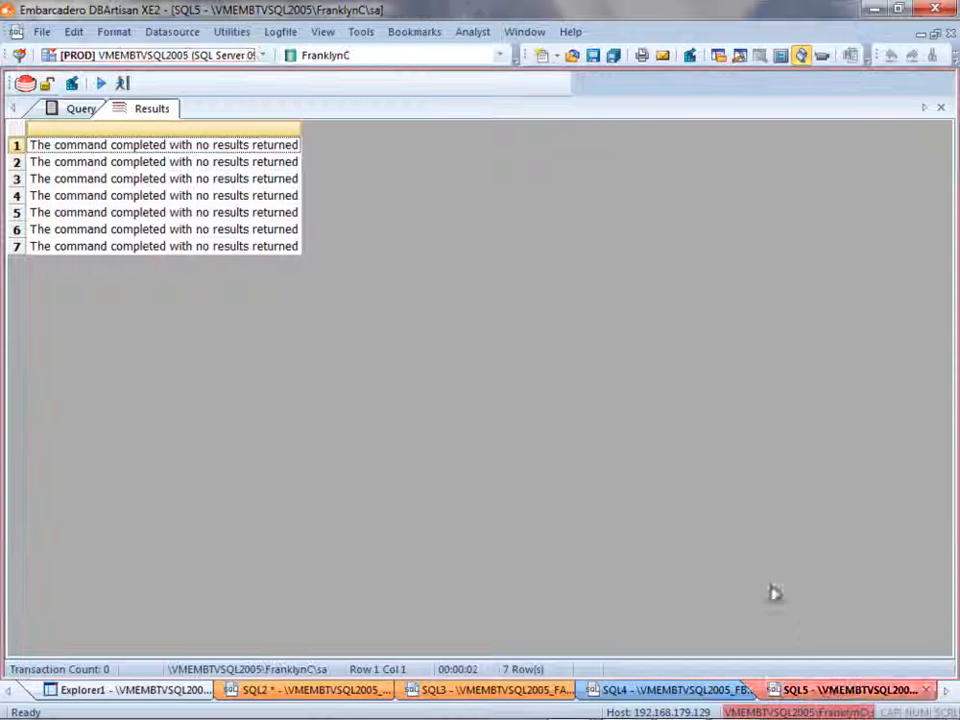
mouse_move(489, 268)
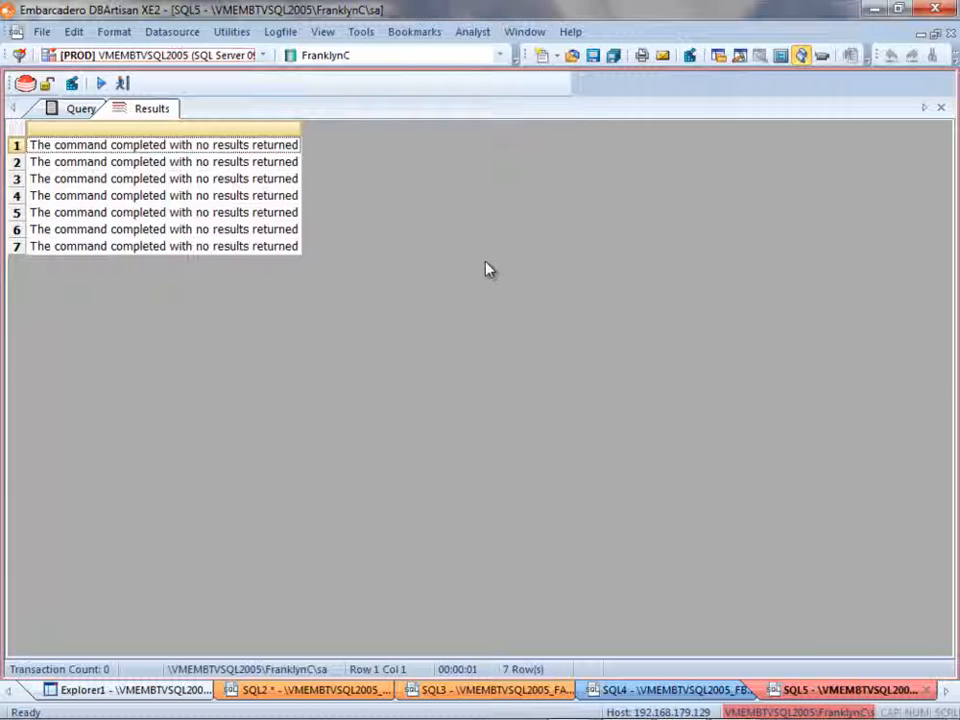